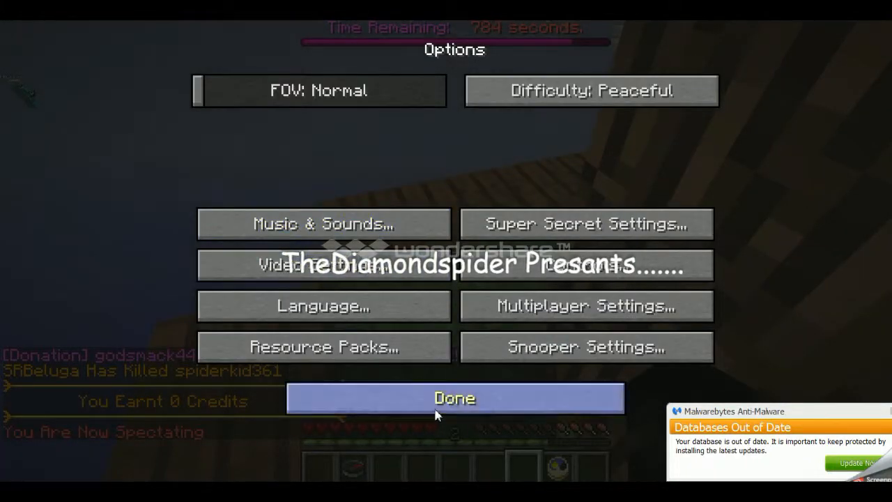
- Close the Options screen with Done to return to the game
left_click(454, 398)
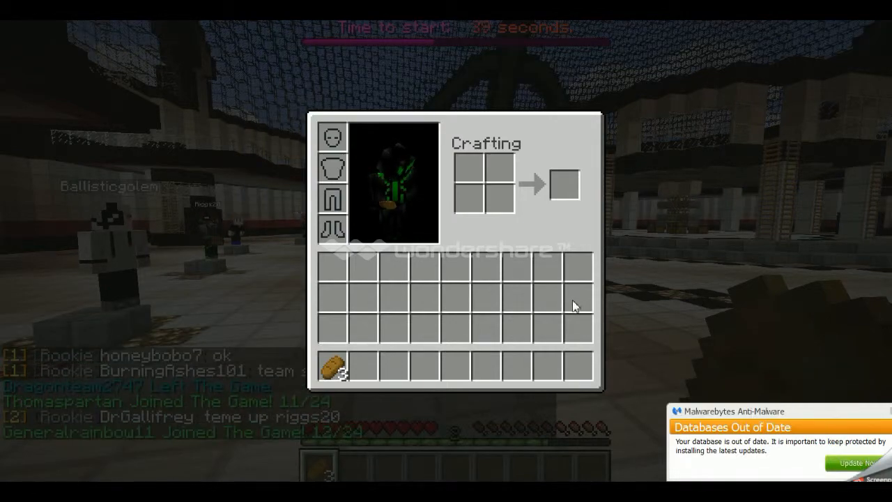
- Close the inventory, play the round looting leggings and chestplates, and dismiss the final screen
key("Escape")
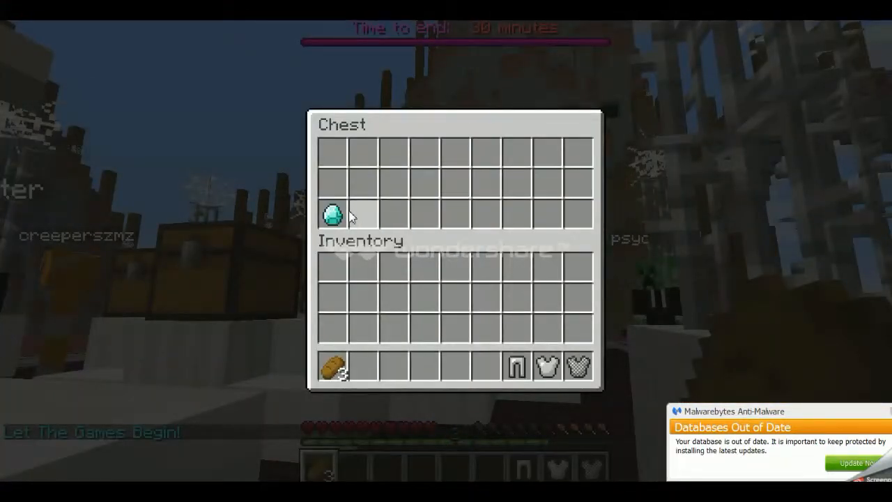
key("Escape")
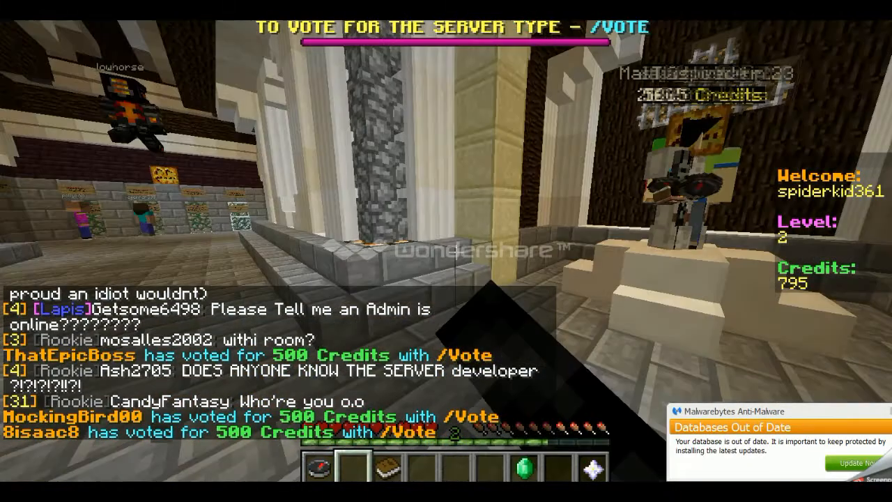
- Open the inventory to confirm Speed III and Jump Boost III, then show hidden tray icons
key("e")
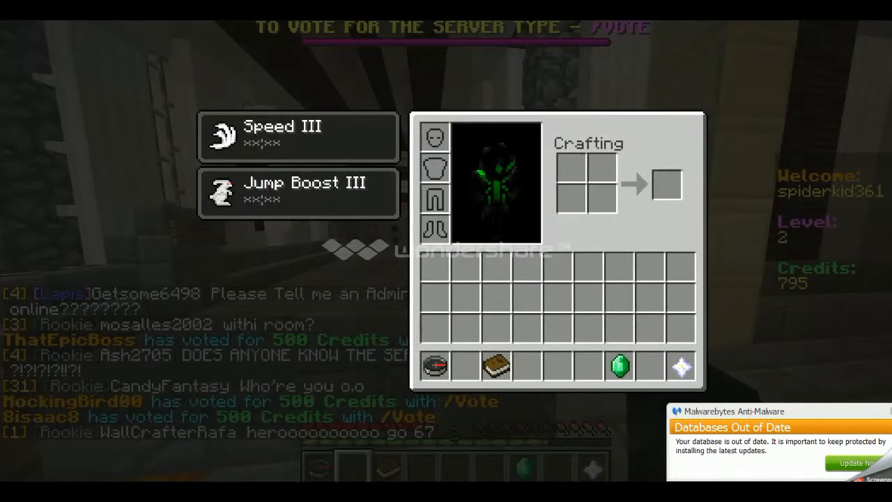
left_click(772, 416)
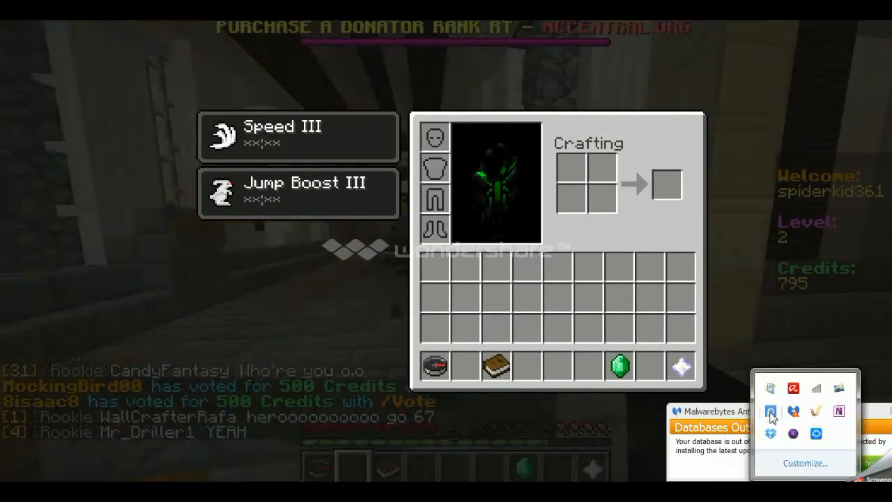